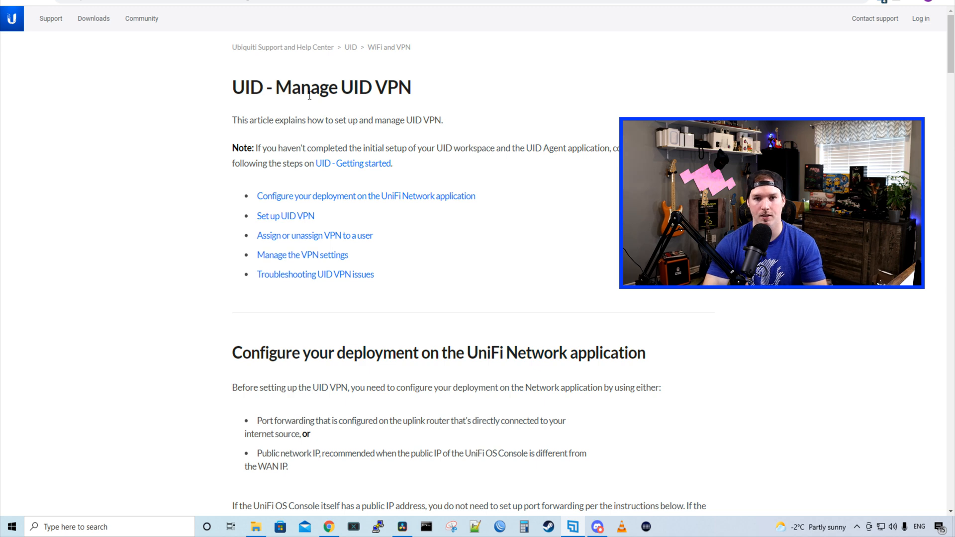
Step: Scroll the UID VPN article down to the UniFi Network port forwarding steps
{"action": "scroll", "scroll_direction": "down", "scroll_amount": 3}
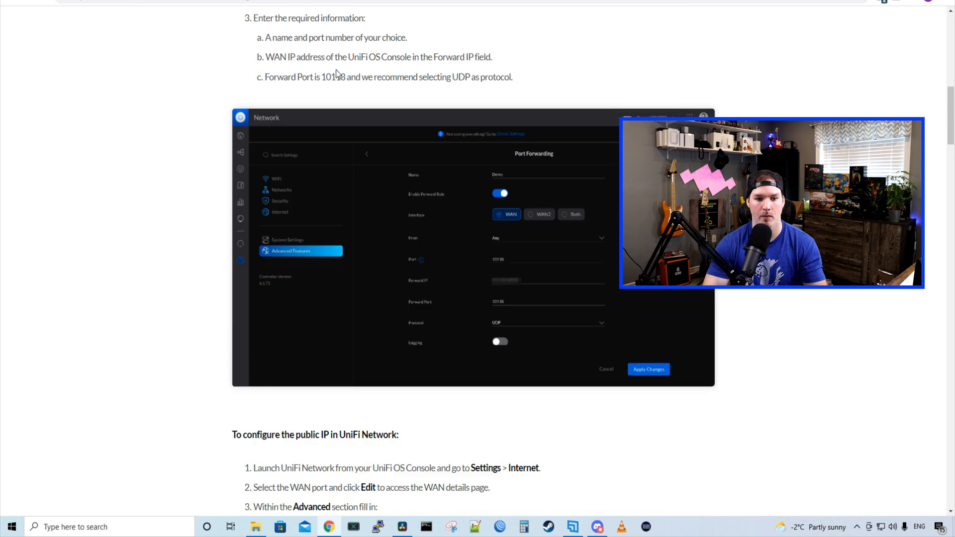
{"action": "mouse_move", "coordinate": [349, 98]}
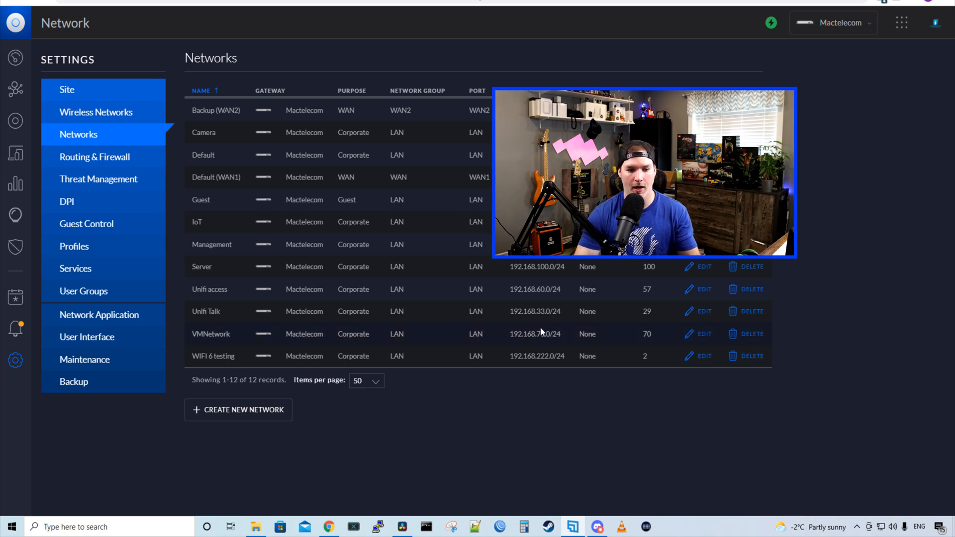
{"action": "mouse_move", "coordinate": [480, 354]}
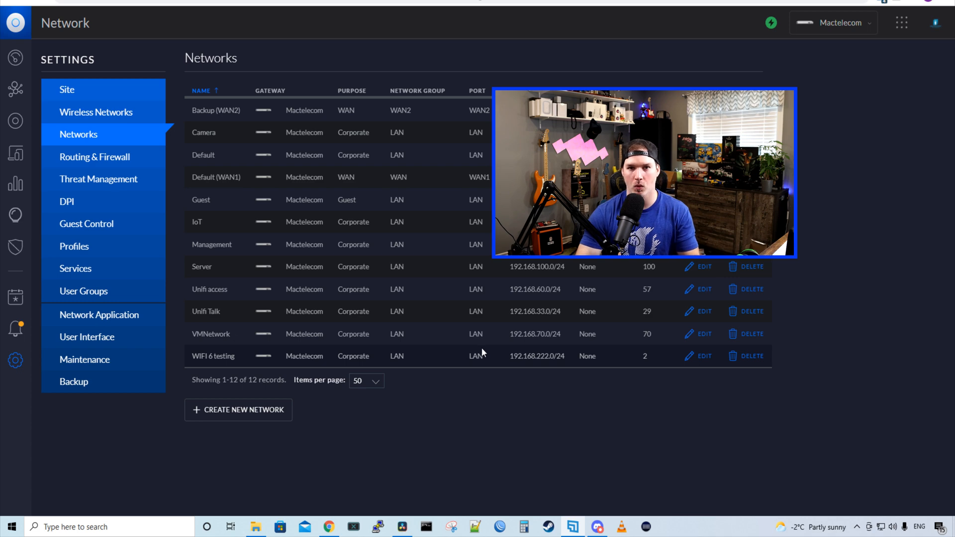
{"action": "mouse_move", "coordinate": [401, 196]}
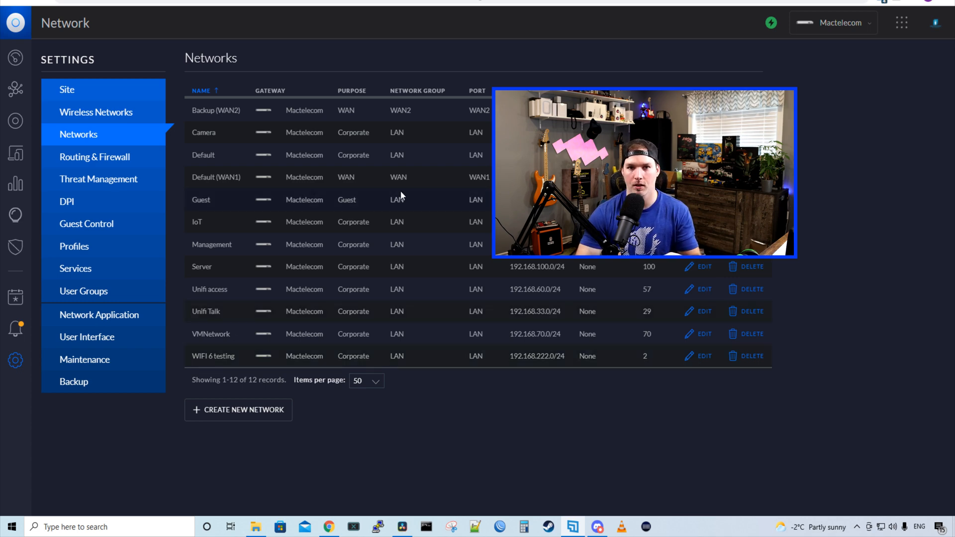
{"action": "mouse_move", "coordinate": [437, 439]}
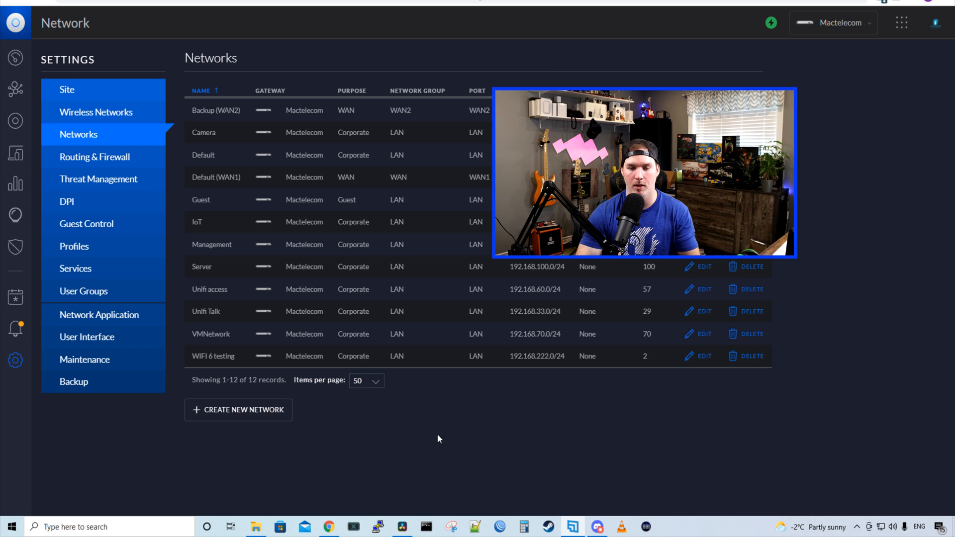
{"action": "mouse_move", "coordinate": [476, 423]}
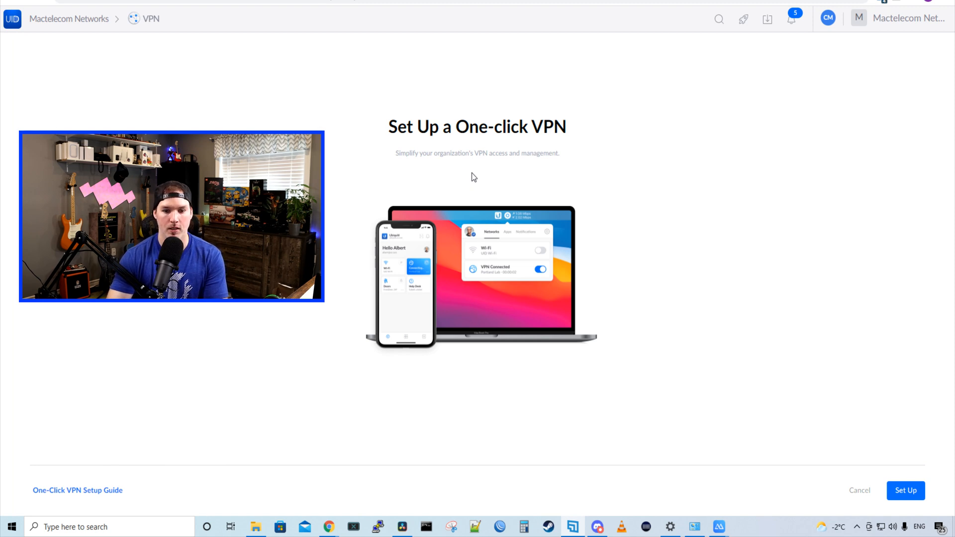
{"action": "mouse_move", "coordinate": [538, 157]}
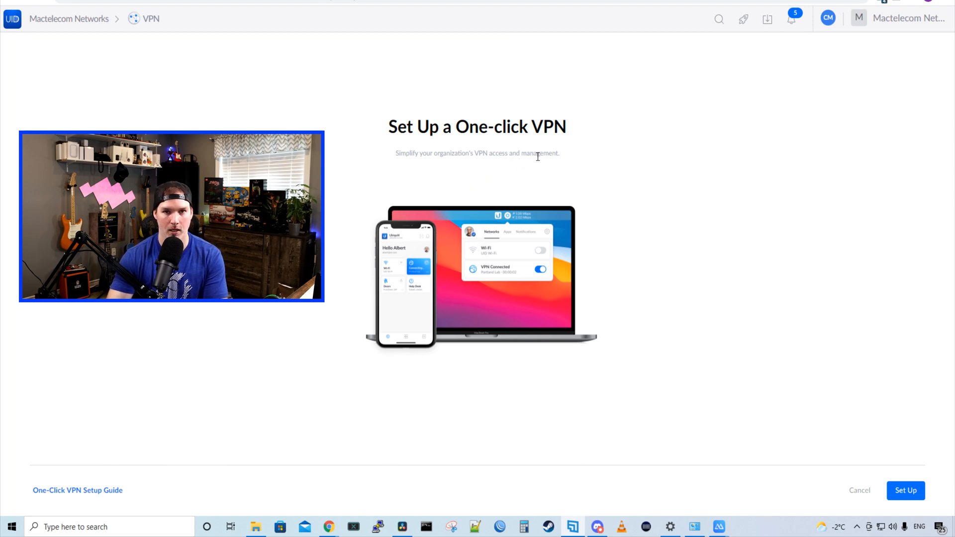
Step: Start the one-click VPN setup, keep the name Mactelecom Networks-VPN, and assign all site users
{"action": "left_click", "coordinate": [906, 491]}
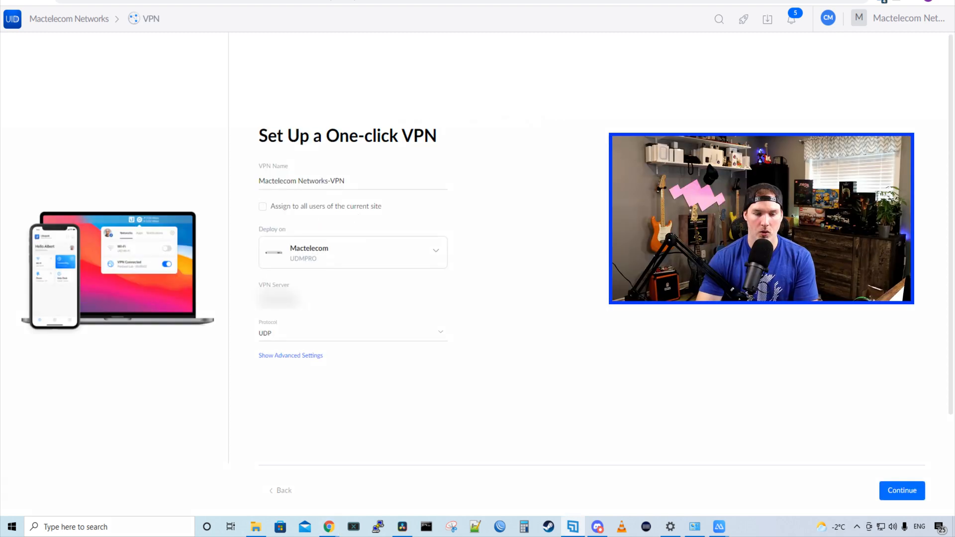
{"action": "left_click", "coordinate": [353, 181]}
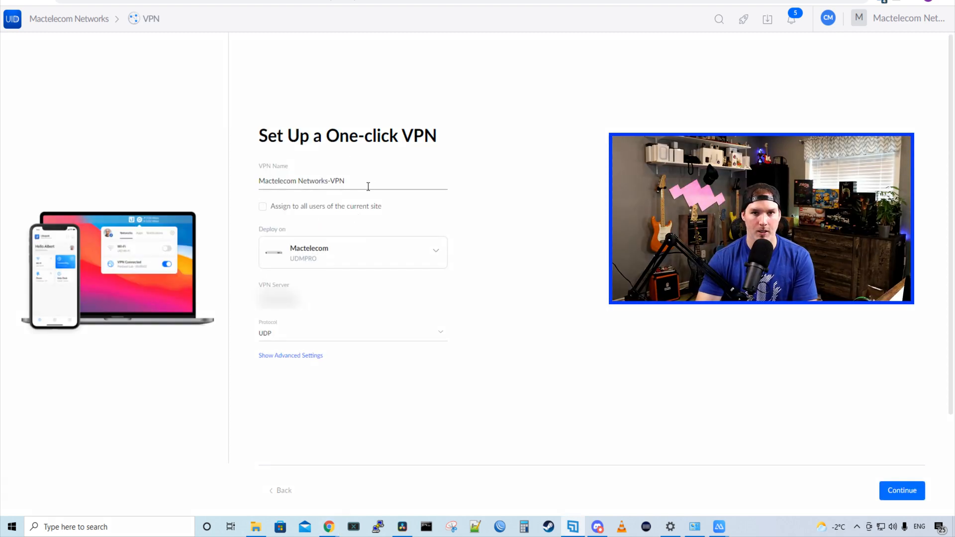
{"action": "mouse_move", "coordinate": [374, 198]}
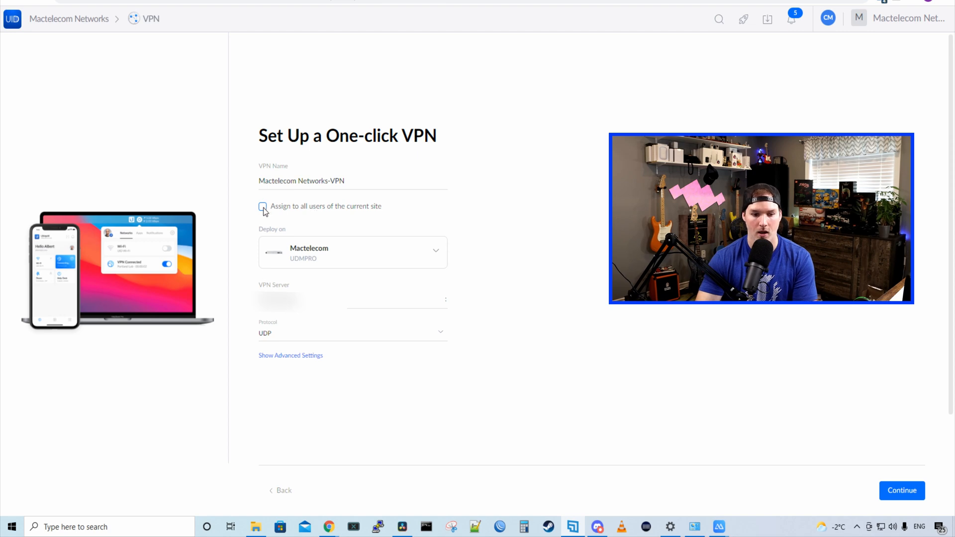
{"action": "left_click", "coordinate": [263, 207]}
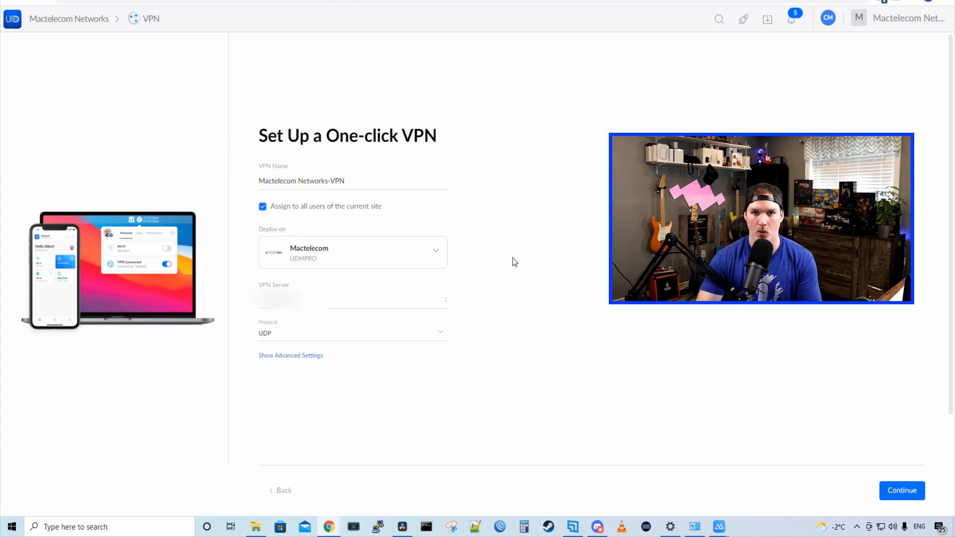
{"action": "left_click", "coordinate": [381, 299]}
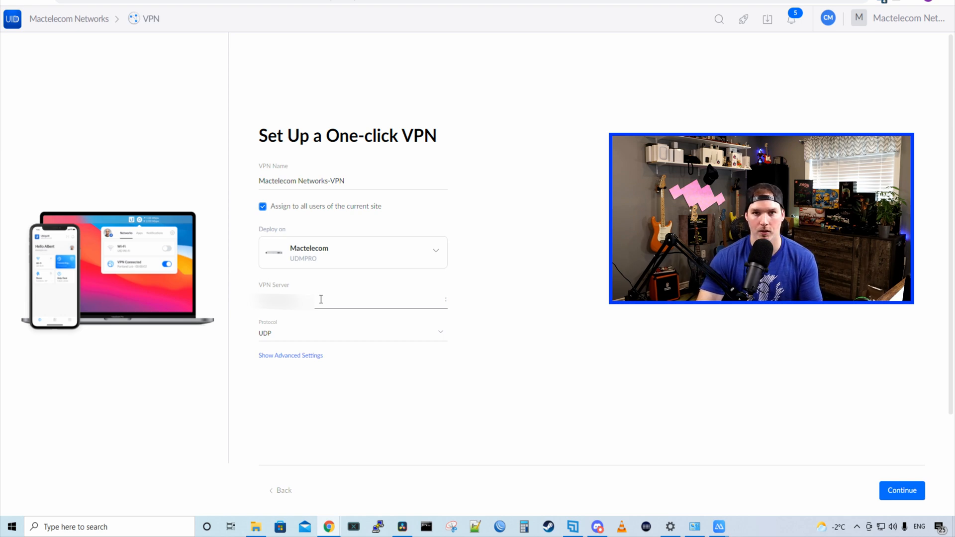
{"action": "mouse_move", "coordinate": [901, 490]}
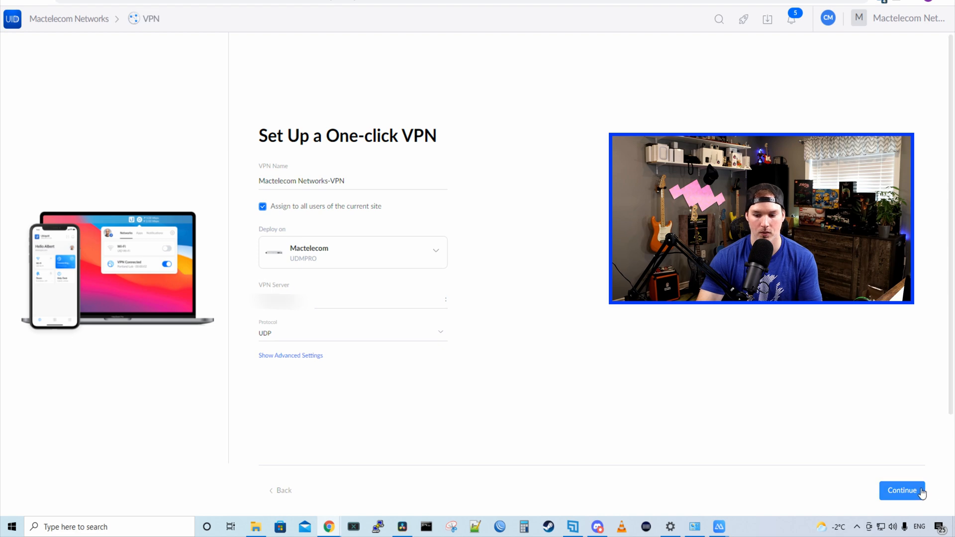
Step: Confirm the VPN creation and dismiss the success message to reach the empty VPN dashboard
{"action": "left_click", "coordinate": [902, 491]}
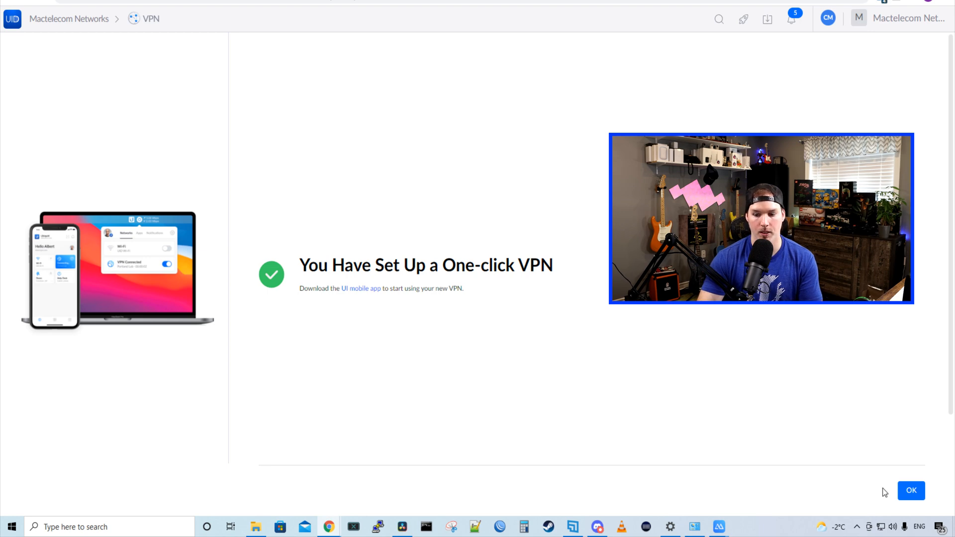
{"action": "left_click", "coordinate": [910, 490]}
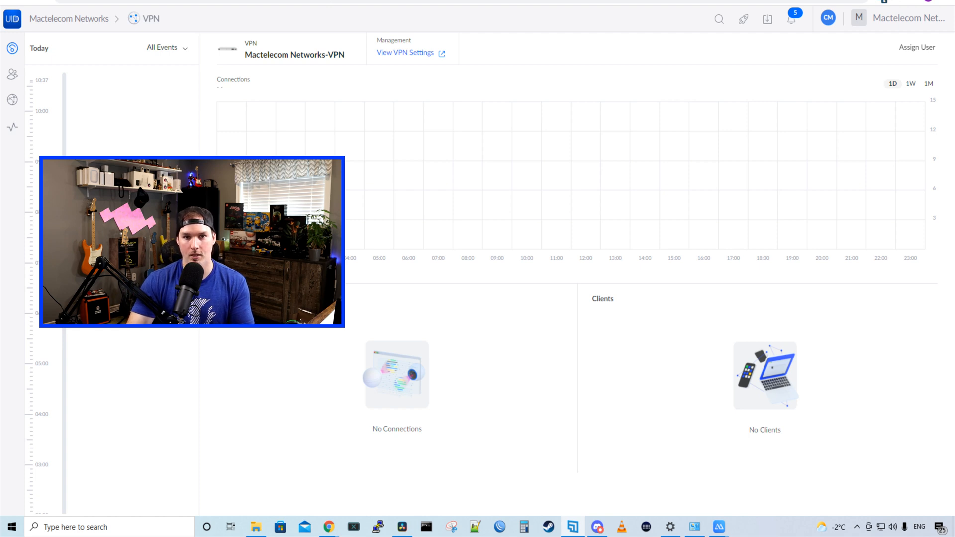
{"action": "double_click", "coordinate": [394, 40]}
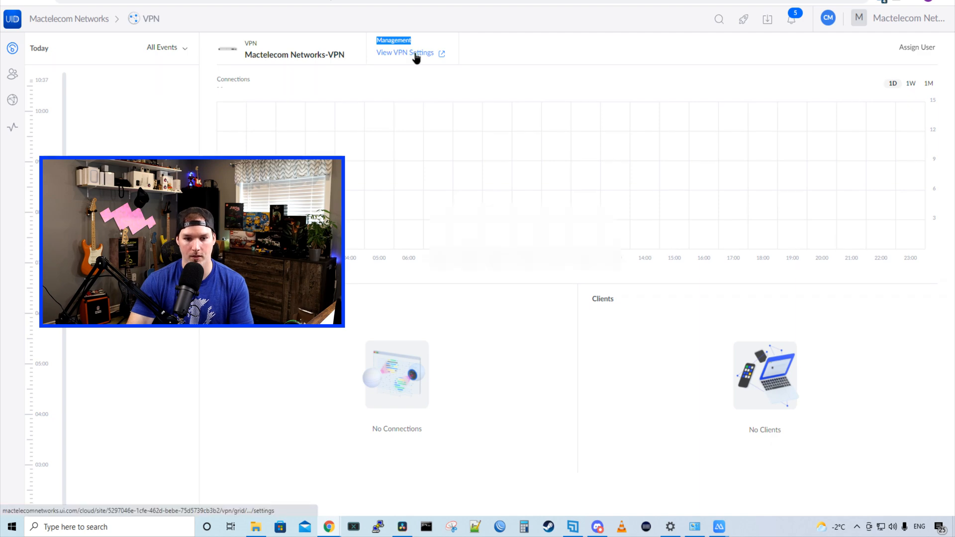
Step: View the VPN settings: UDP, outer port 10118, one-month maximum connection time
{"action": "left_click", "coordinate": [405, 52]}
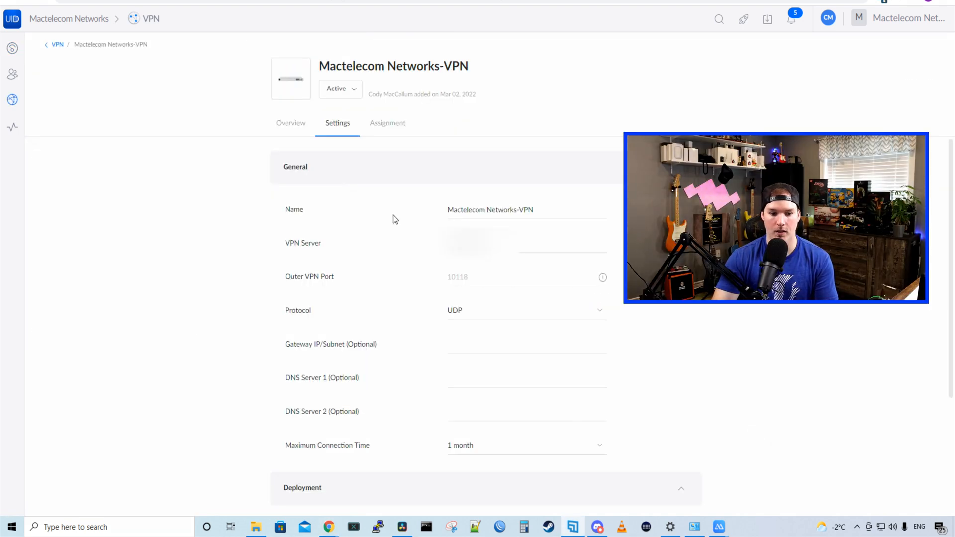
{"action": "mouse_move", "coordinate": [325, 249]}
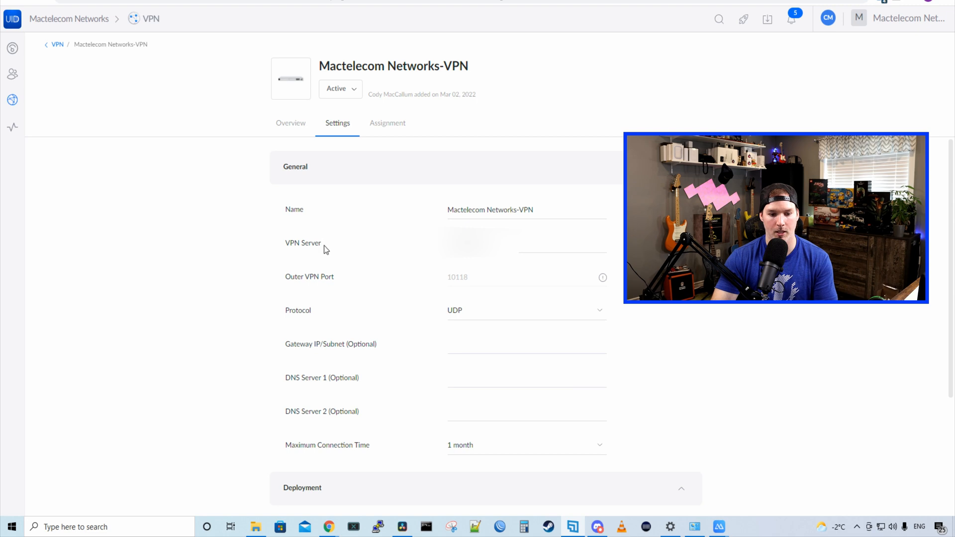
{"action": "mouse_move", "coordinate": [459, 287]}
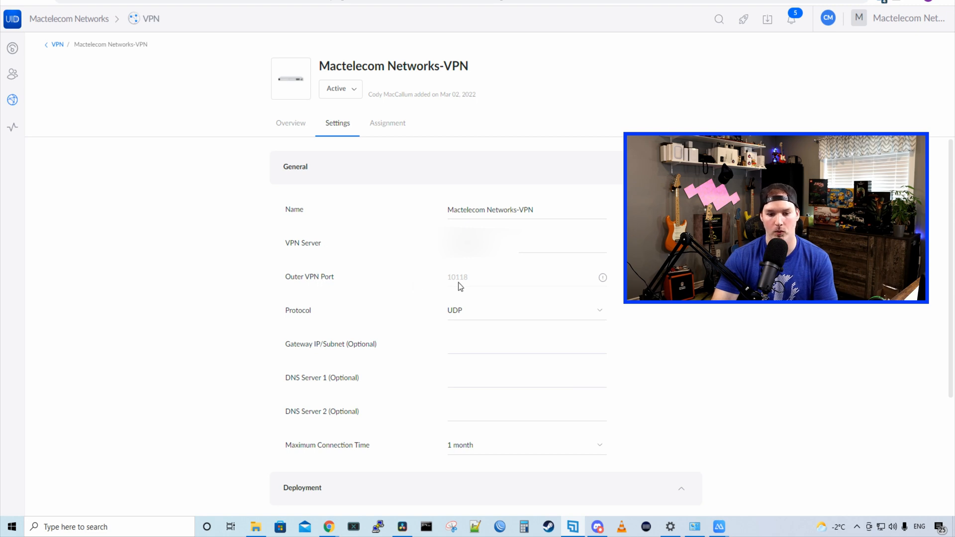
{"action": "mouse_move", "coordinate": [341, 318]}
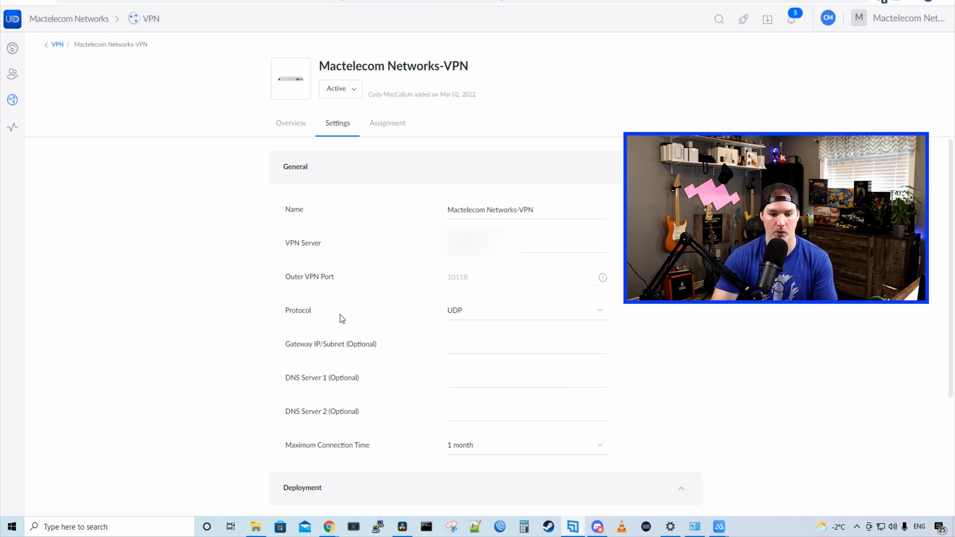
{"action": "mouse_move", "coordinate": [289, 387]}
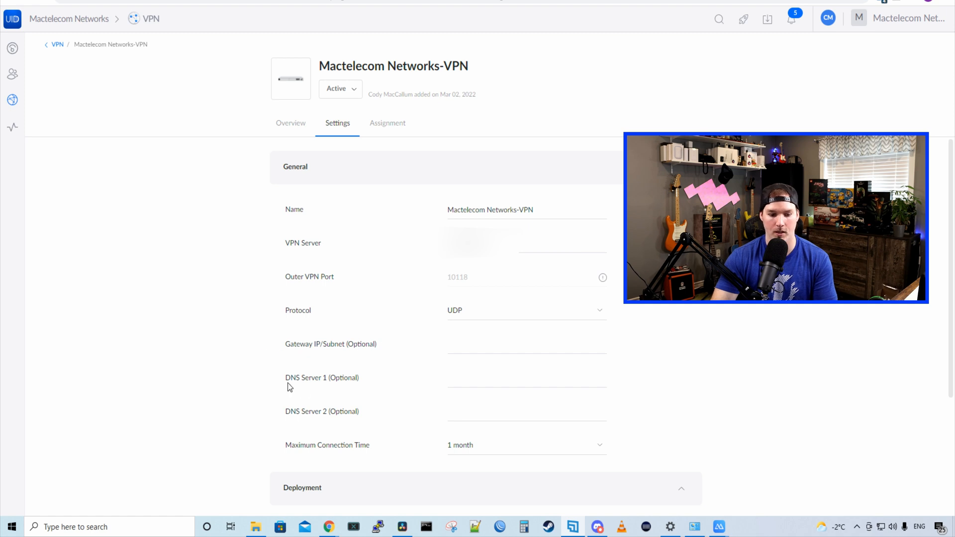
{"action": "mouse_move", "coordinate": [389, 455]}
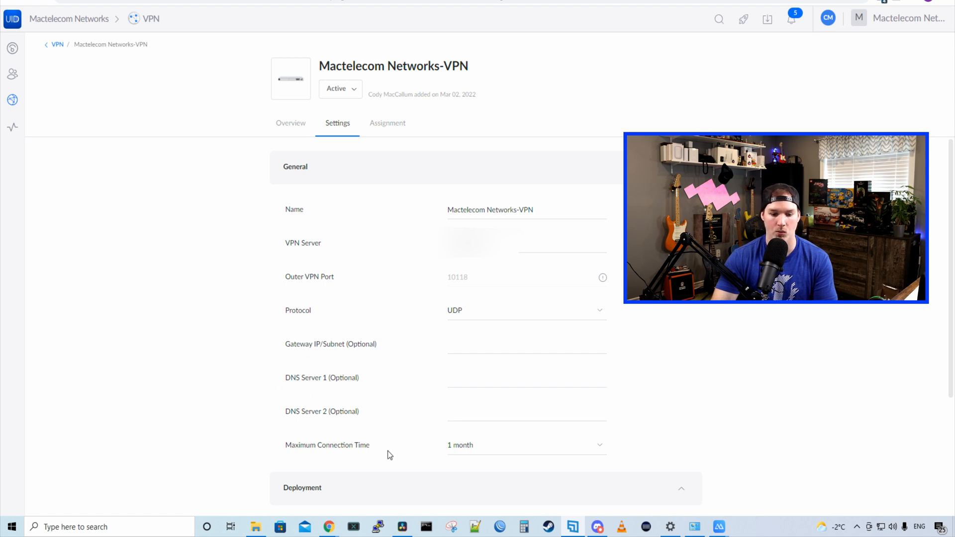
{"action": "left_click", "coordinate": [388, 122]}
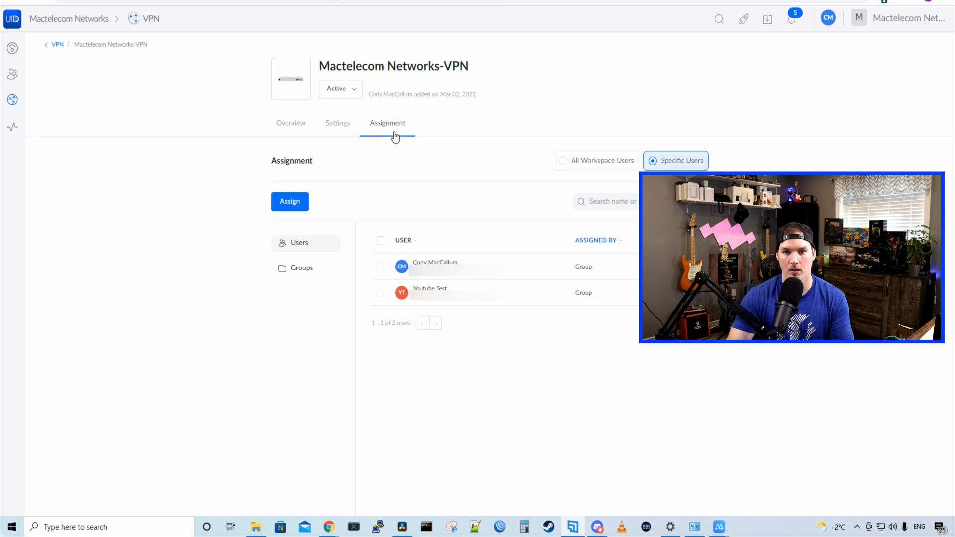
{"action": "mouse_move", "coordinate": [414, 143]}
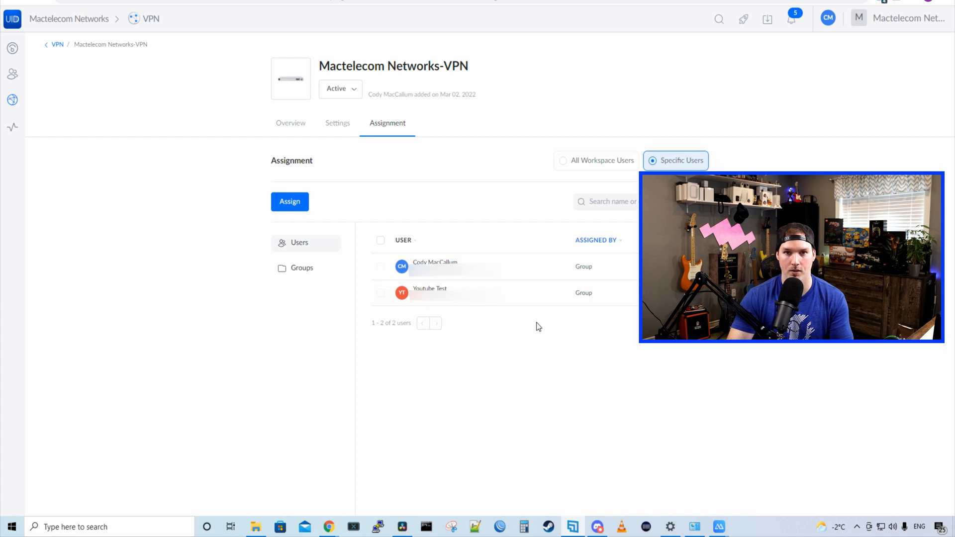
{"action": "mouse_move", "coordinate": [35, 61]}
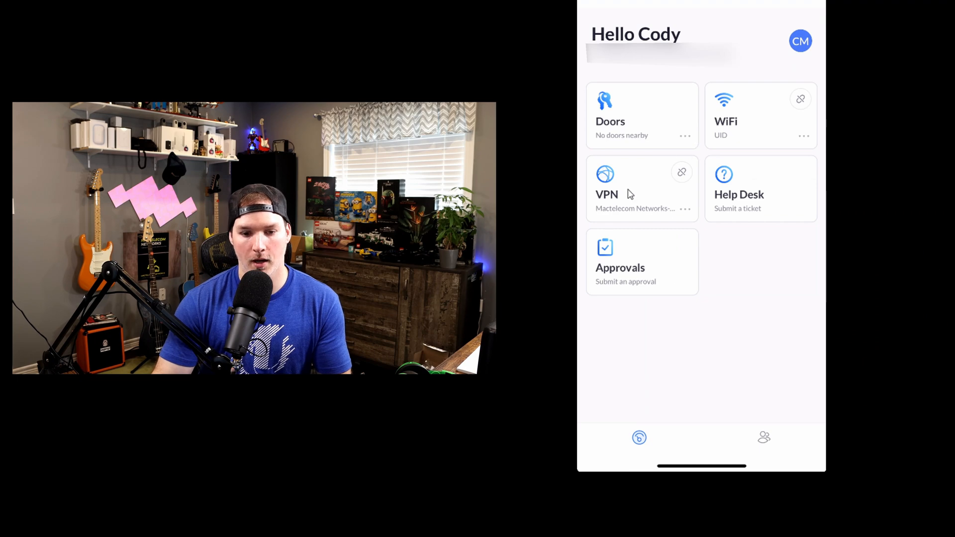
{"action": "mouse_move", "coordinate": [682, 193]}
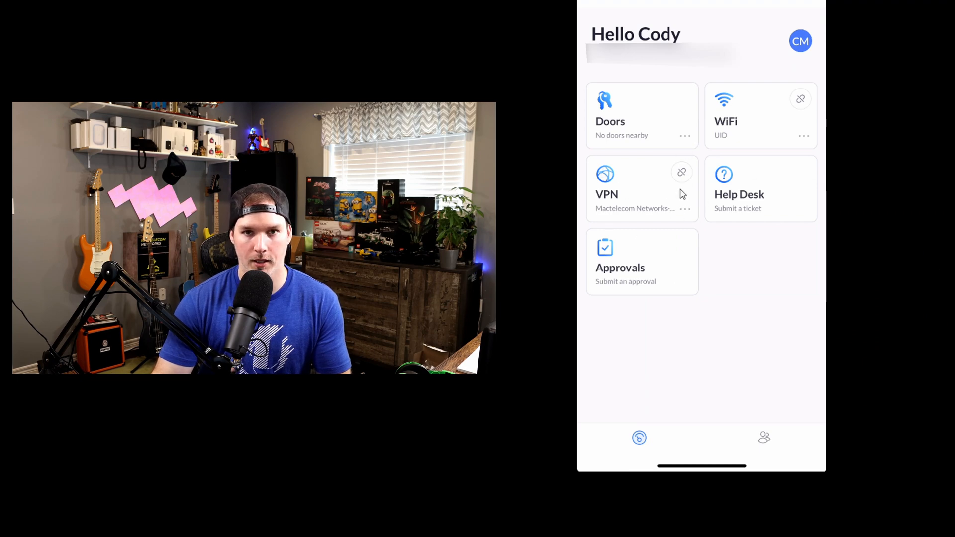
Step: Connect the iPhone to the VPN from the UI app and allow adding VPN configurations
{"action": "left_click", "coordinate": [640, 189]}
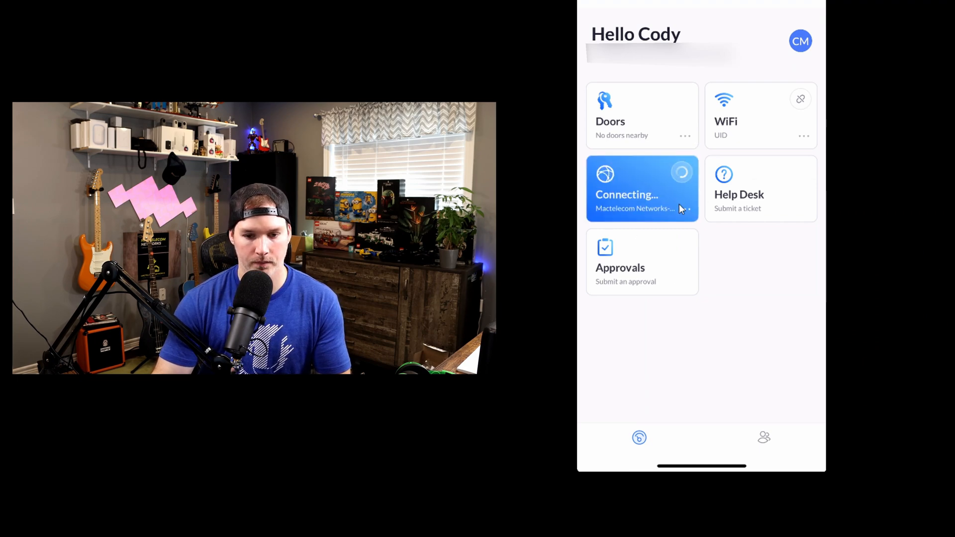
{"action": "left_click", "coordinate": [627, 195]}
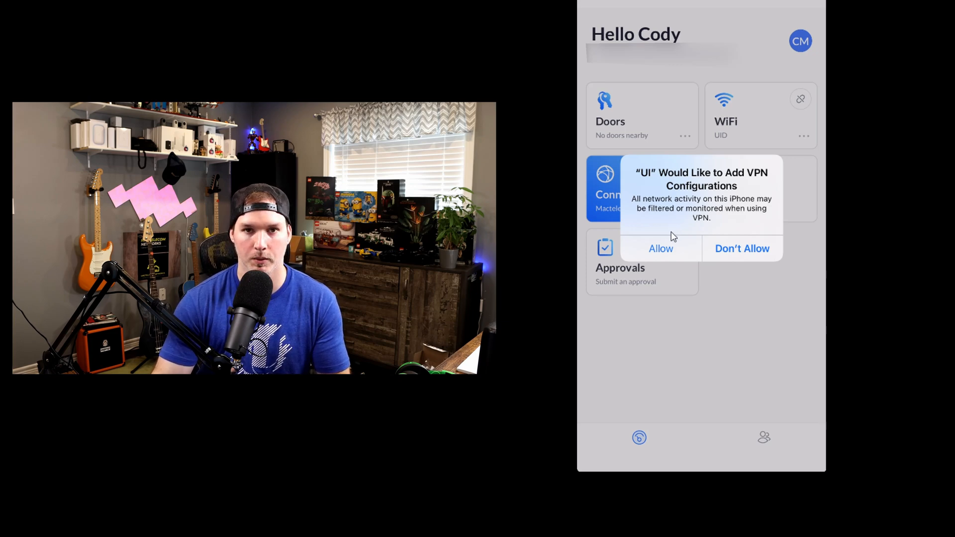
{"action": "left_click", "coordinate": [660, 248]}
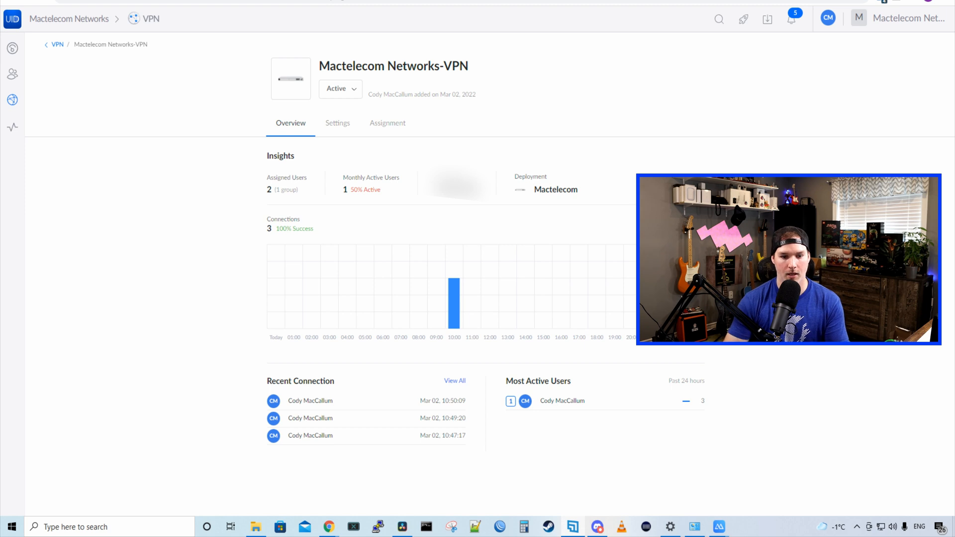
{"action": "mouse_move", "coordinate": [308, 209]}
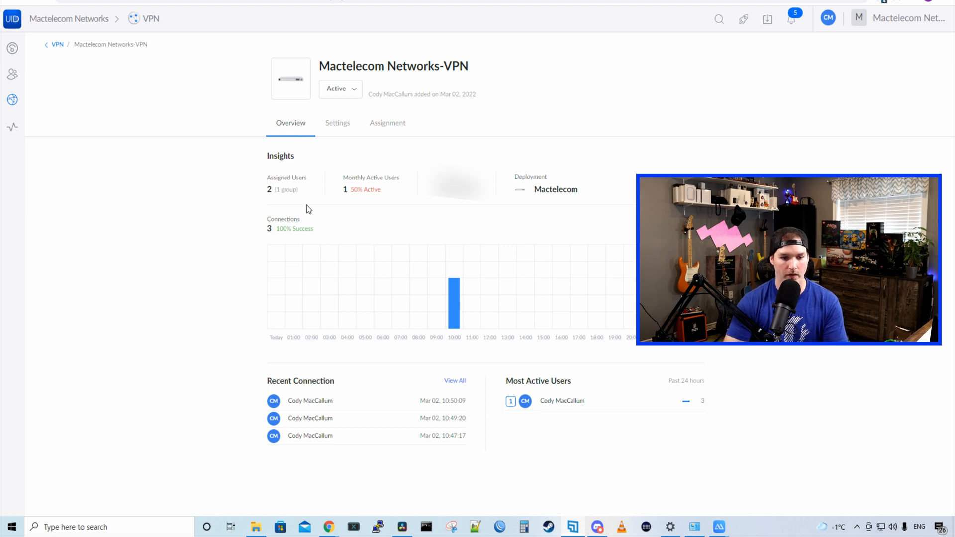
{"action": "mouse_move", "coordinate": [260, 190]}
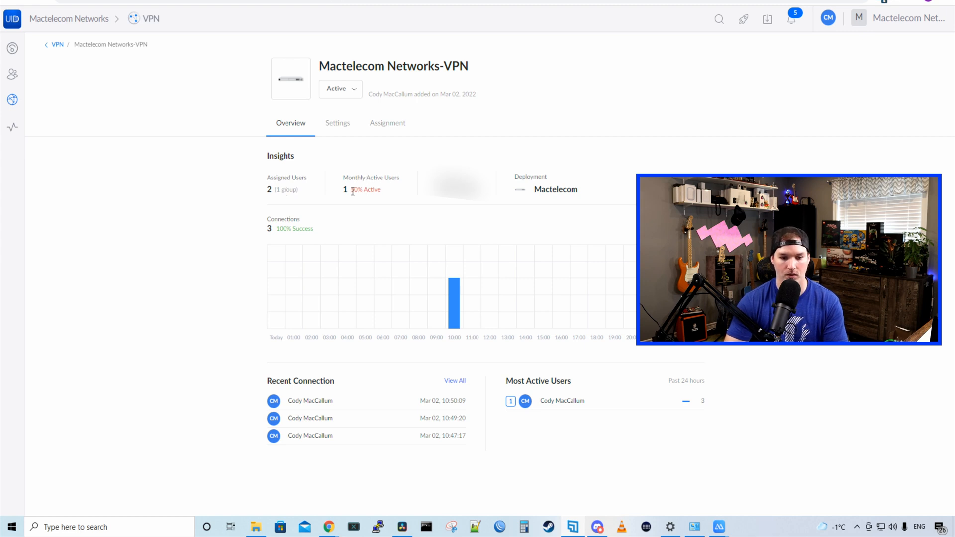
{"action": "double_click", "coordinate": [364, 190]}
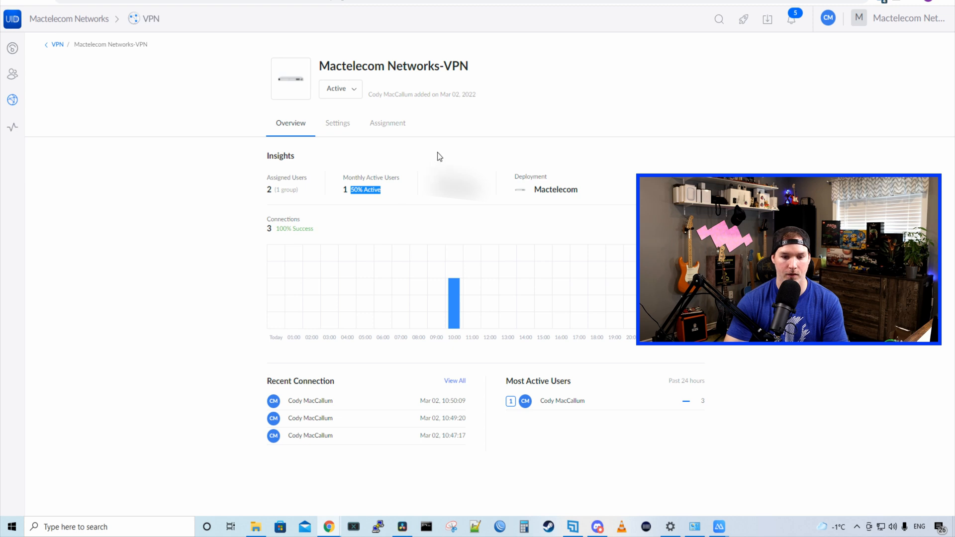
{"action": "mouse_move", "coordinate": [581, 193]}
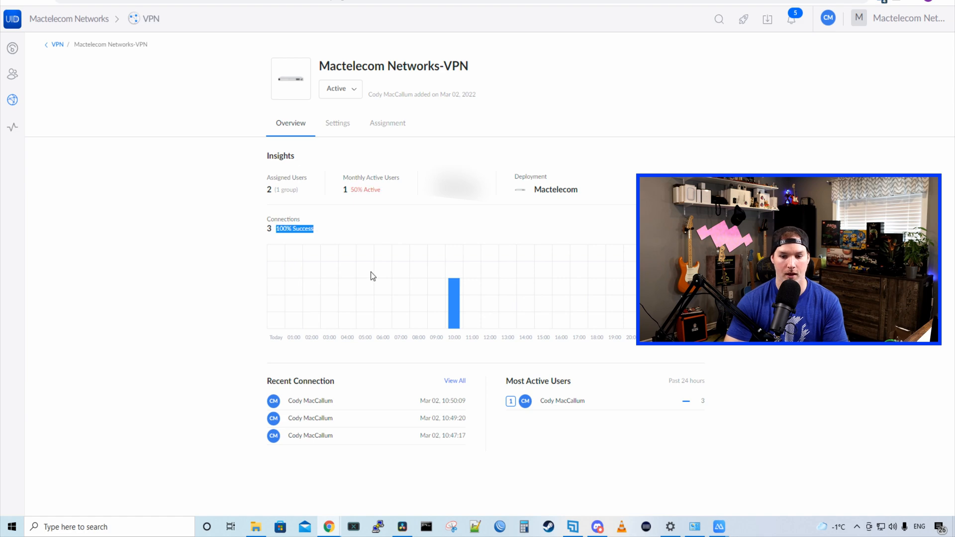
{"action": "mouse_move", "coordinate": [374, 275]}
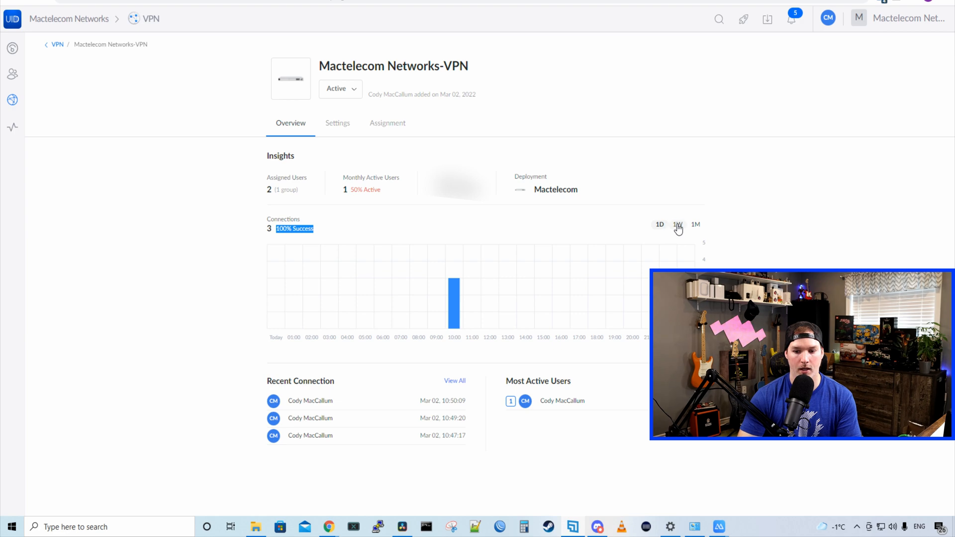
{"action": "mouse_move", "coordinate": [481, 340]}
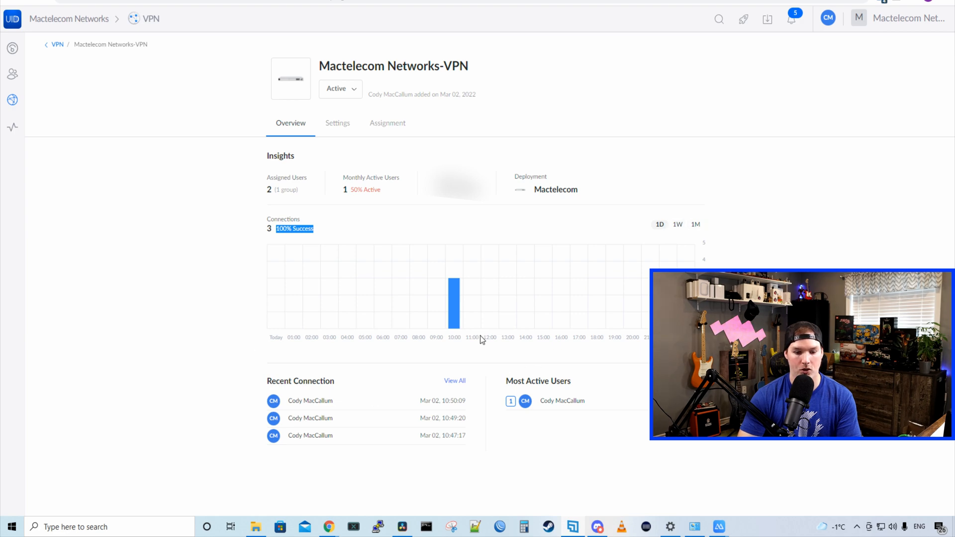
{"action": "mouse_move", "coordinate": [357, 435]}
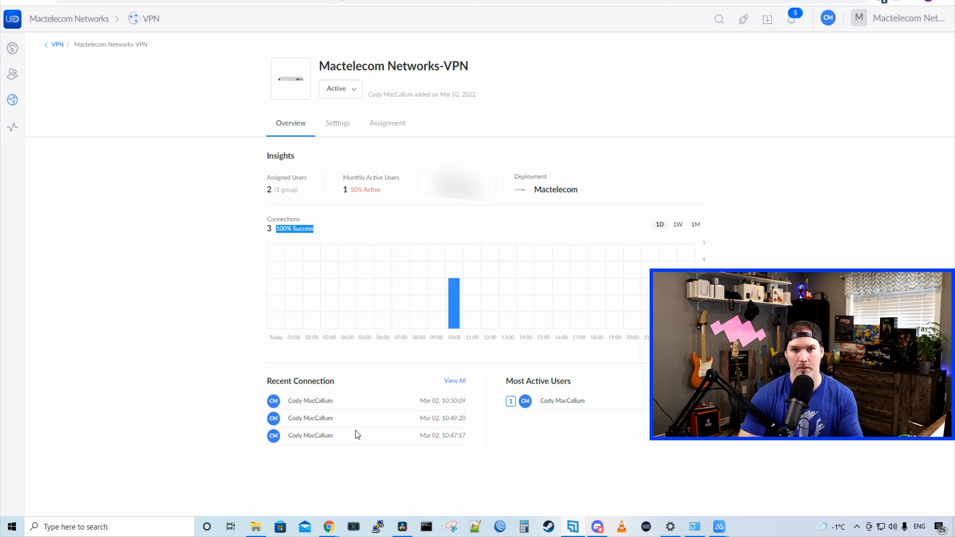
{"action": "mouse_move", "coordinate": [804, 451]}
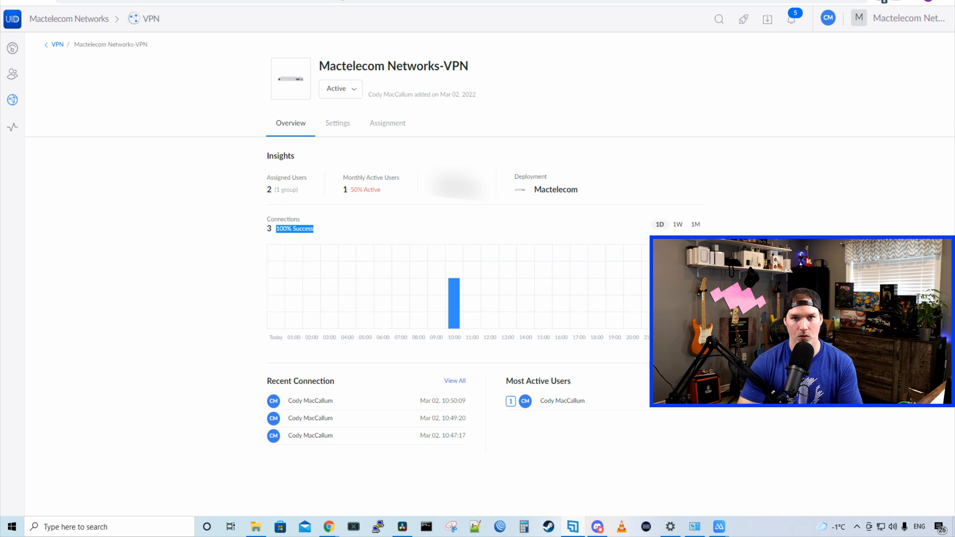
Step: Scroll the Activities log of VPN connections, disconnections, setups and failed attempts
{"action": "left_click", "coordinate": [12, 127]}
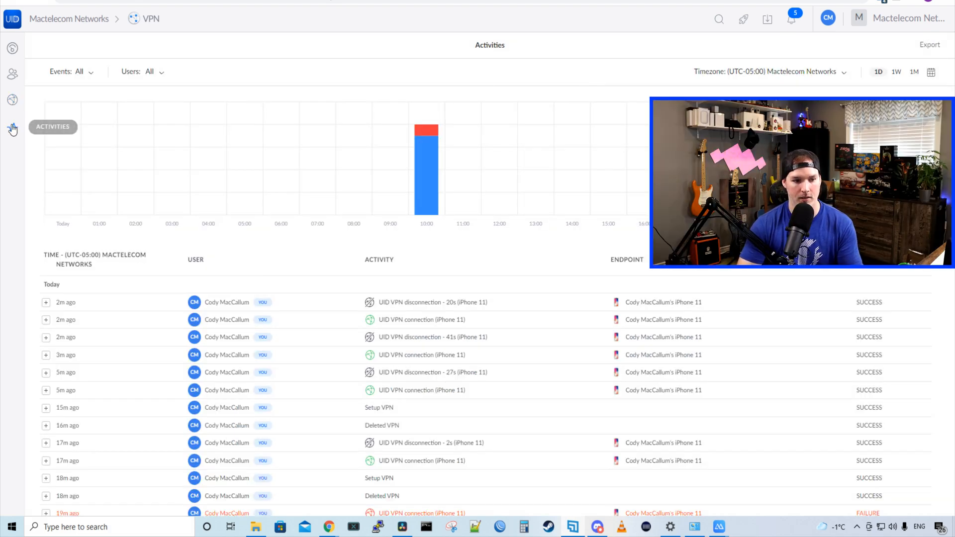
{"action": "mouse_move", "coordinate": [887, 87]}
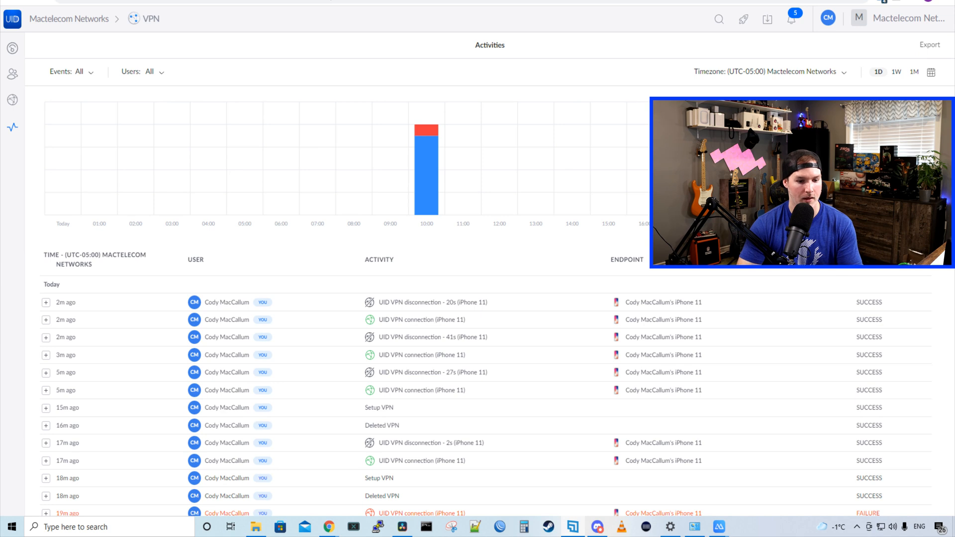
{"action": "mouse_move", "coordinate": [299, 307]}
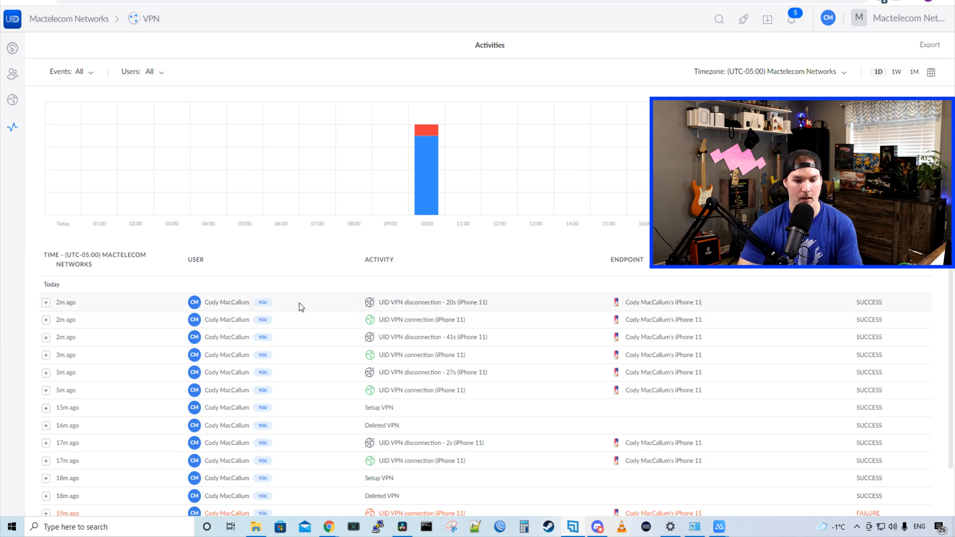
{"action": "mouse_move", "coordinate": [776, 341]}
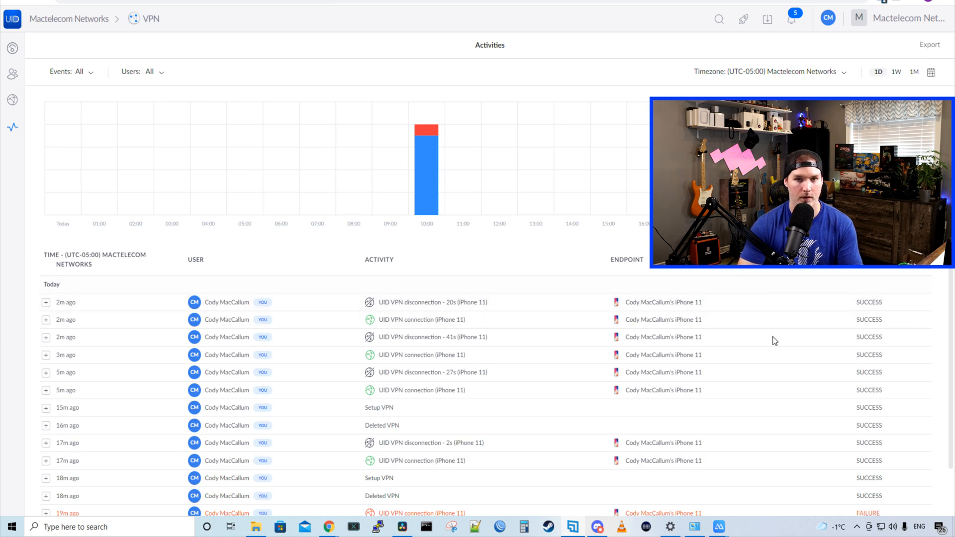
{"action": "scroll", "scroll_direction": "down", "scroll_amount": 3}
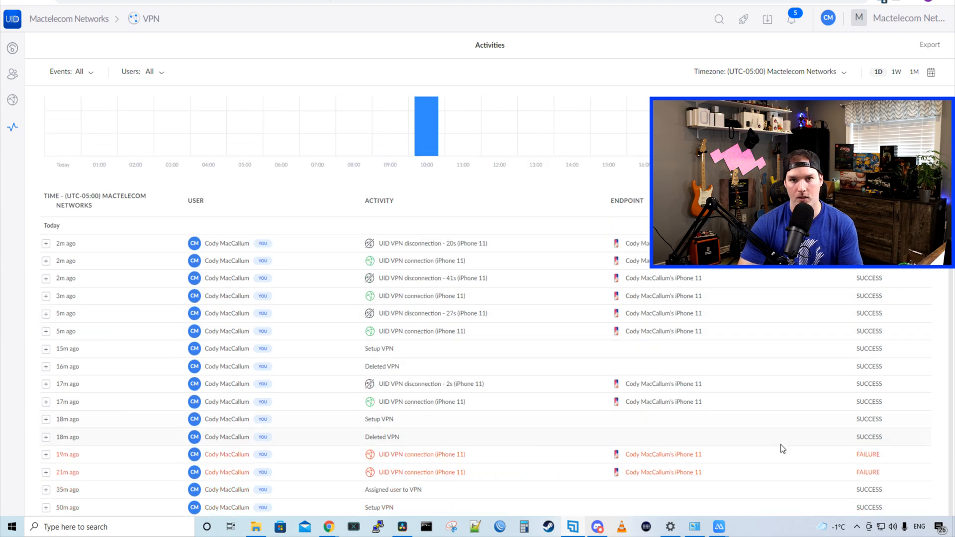
{"action": "mouse_move", "coordinate": [723, 486]}
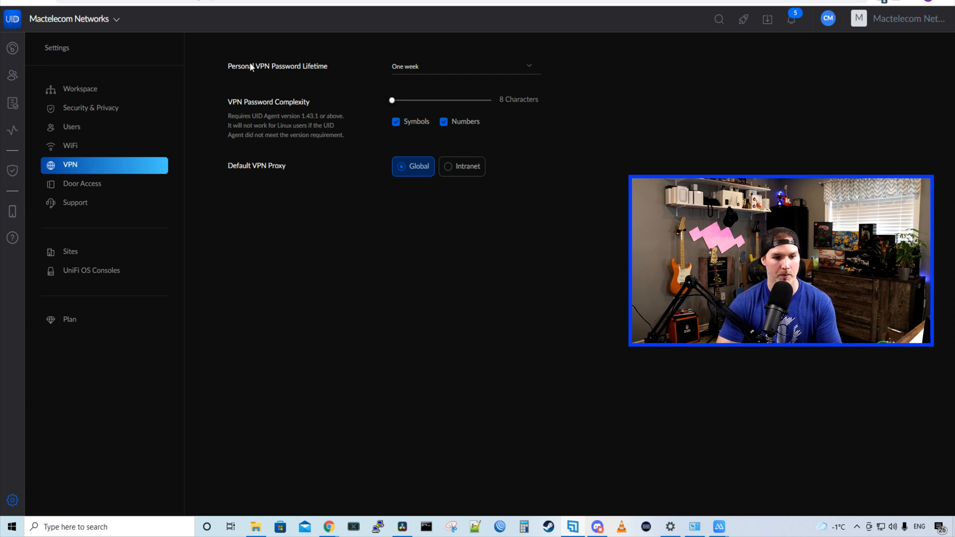
{"action": "mouse_move", "coordinate": [396, 55]}
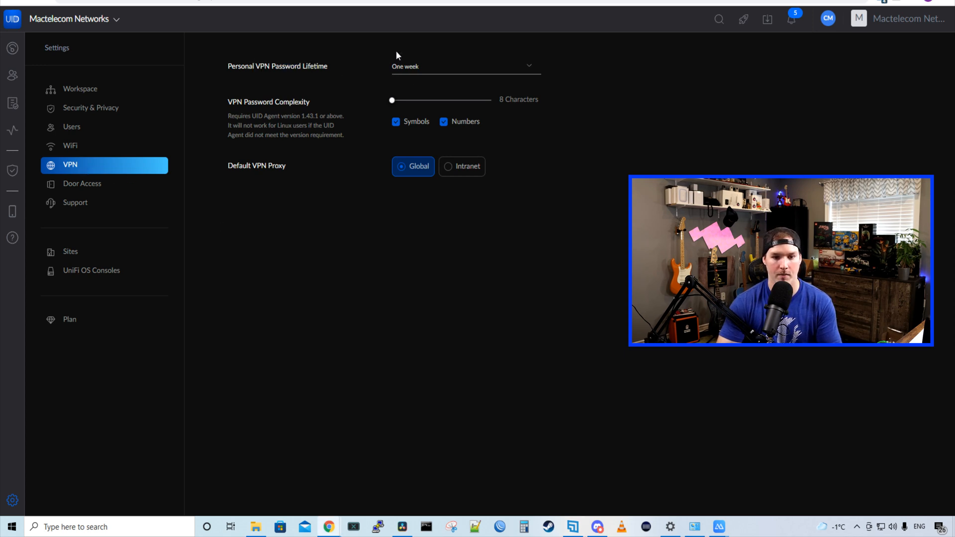
Step: Keep the Personal VPN Password Lifetime at One week in the VPN settings
{"action": "left_click", "coordinate": [464, 65]}
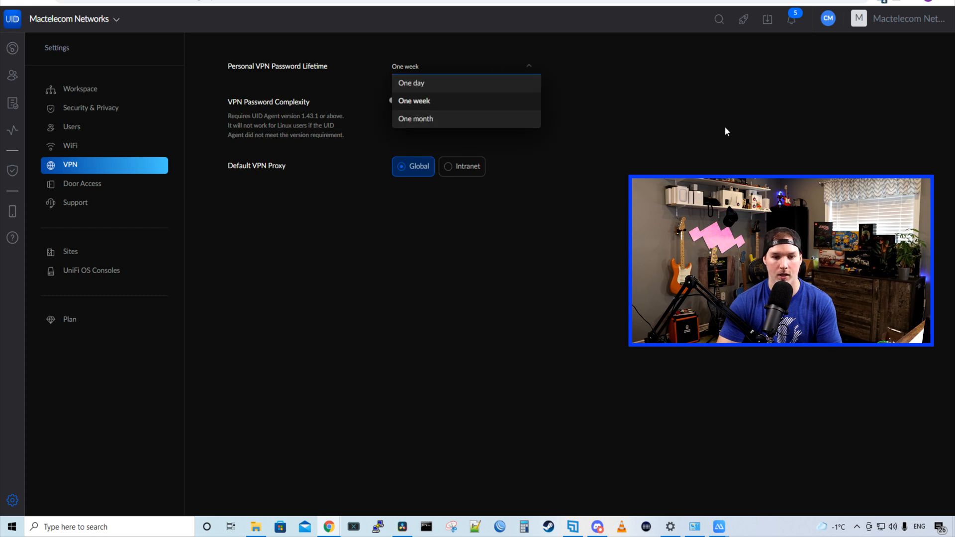
{"action": "left_click", "coordinate": [414, 101]}
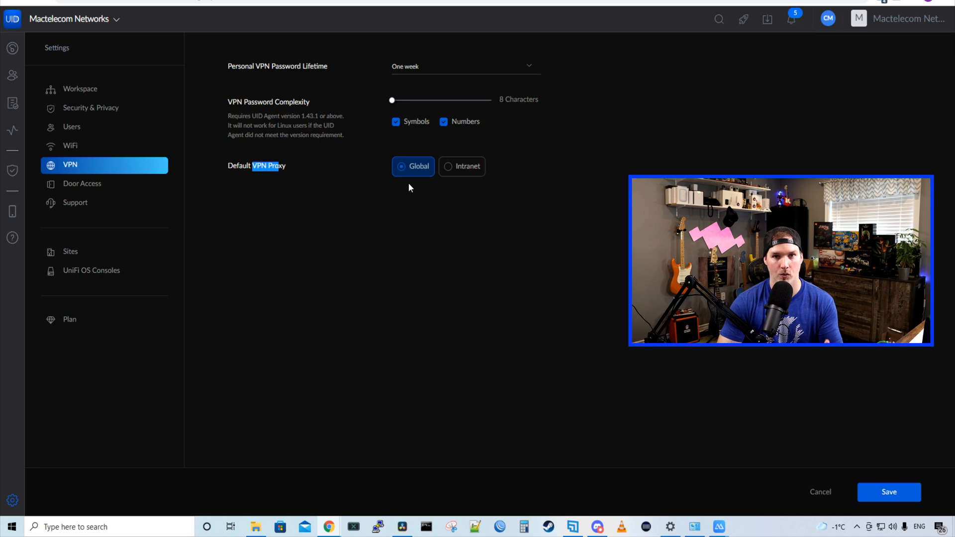
{"action": "mouse_move", "coordinate": [469, 189]}
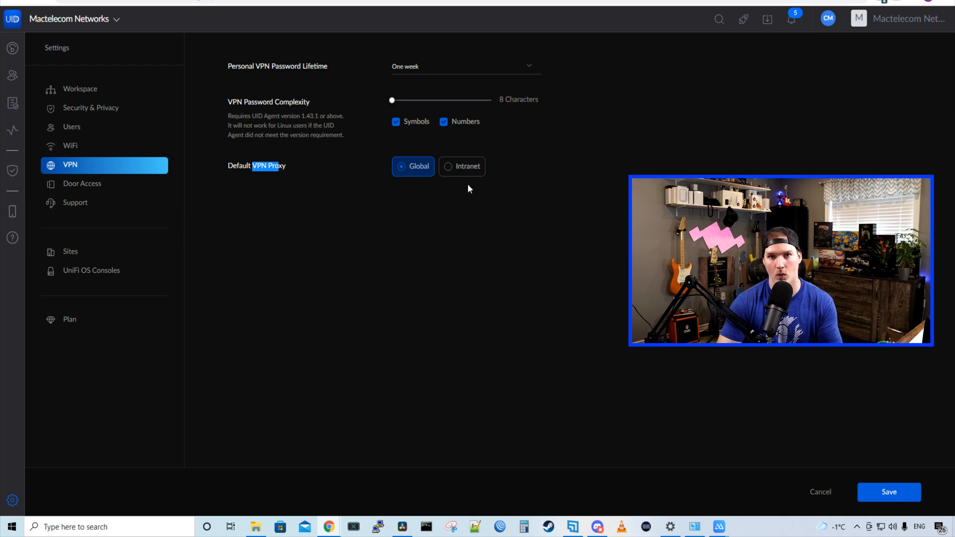
{"action": "mouse_move", "coordinate": [486, 193]}
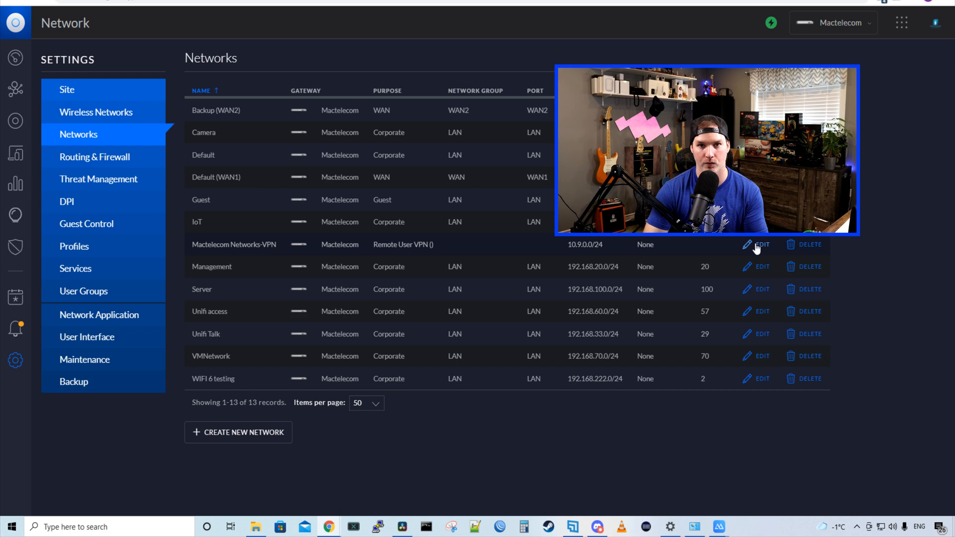
Step: Edit the Mactelecom Networks-VPN network, highlight its IP range, then return to UID
{"action": "left_click", "coordinate": [761, 245]}
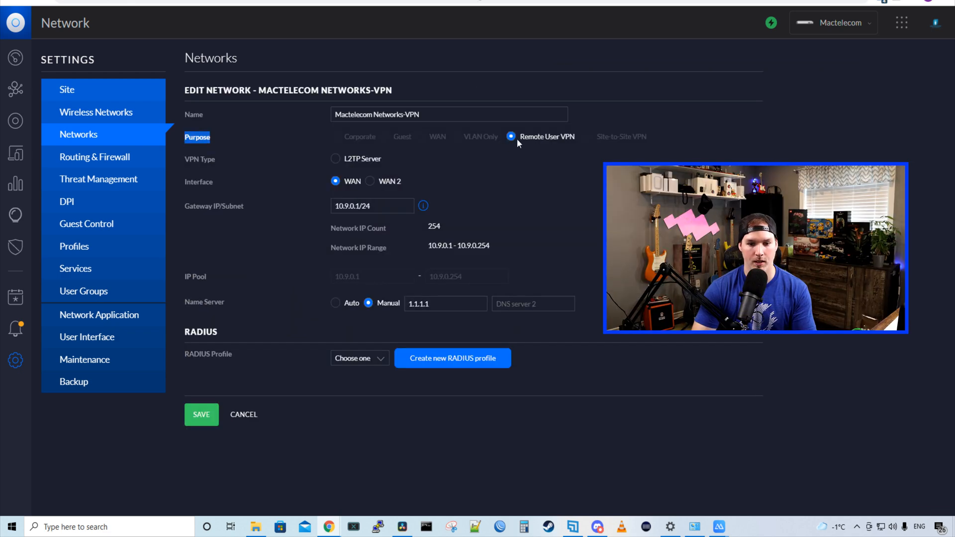
{"action": "mouse_move", "coordinate": [186, 190]}
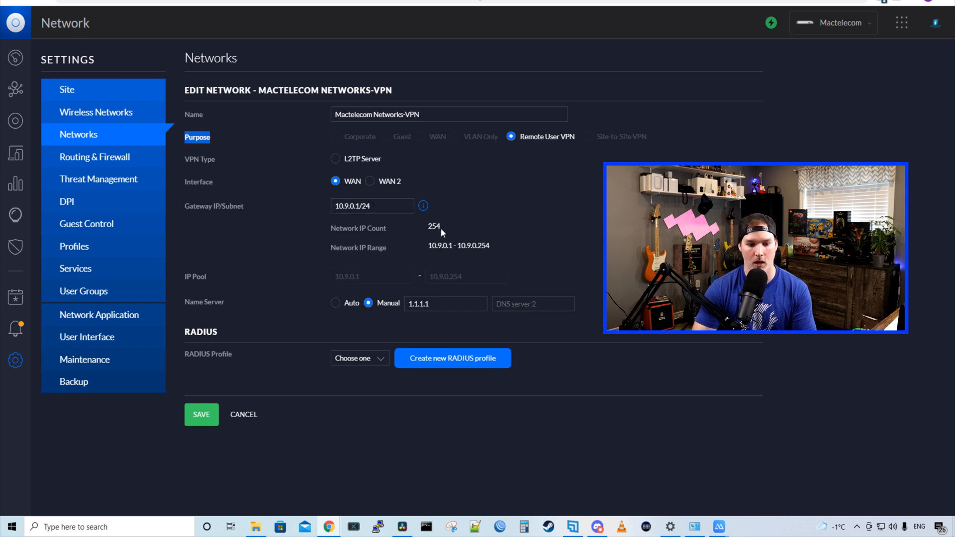
{"action": "double_click", "coordinate": [458, 245]}
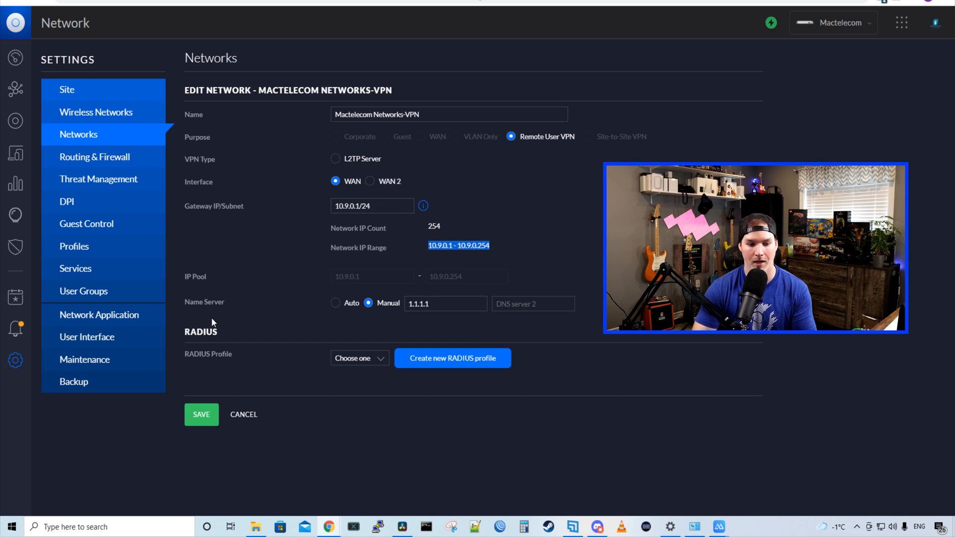
{"action": "left_click", "coordinate": [95, 156]}
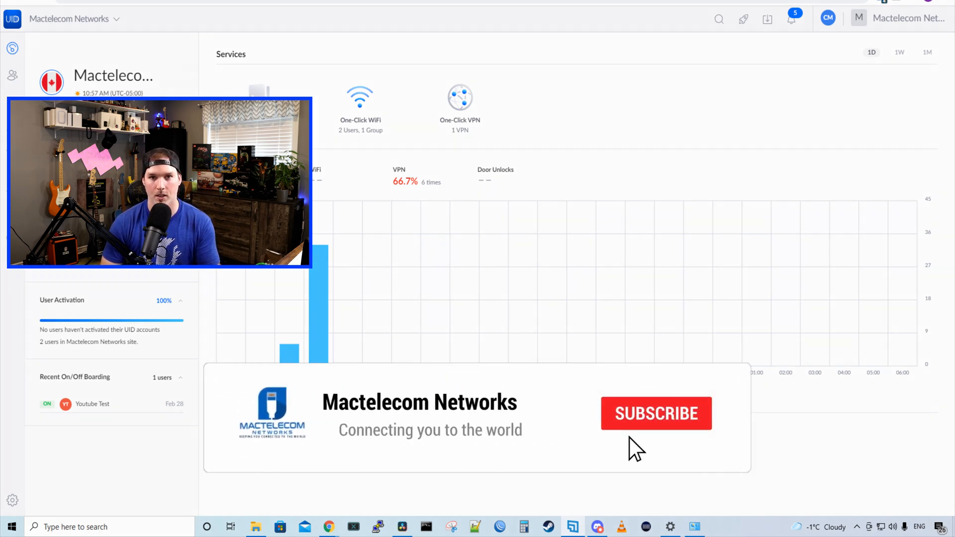
Step: Review the dashboard's One-Click WiFi (2 users, 1 group) and One-Click VPN services
{"action": "left_click", "coordinate": [656, 413]}
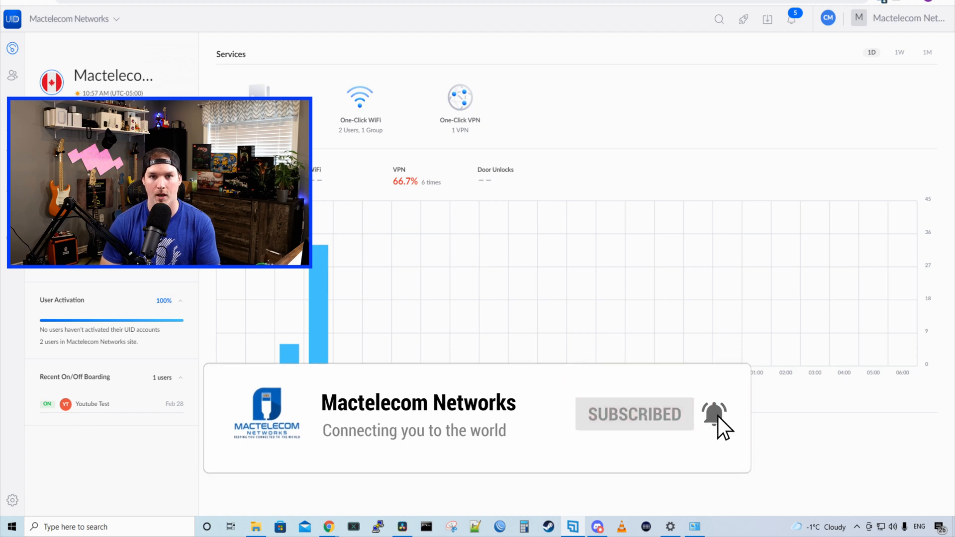